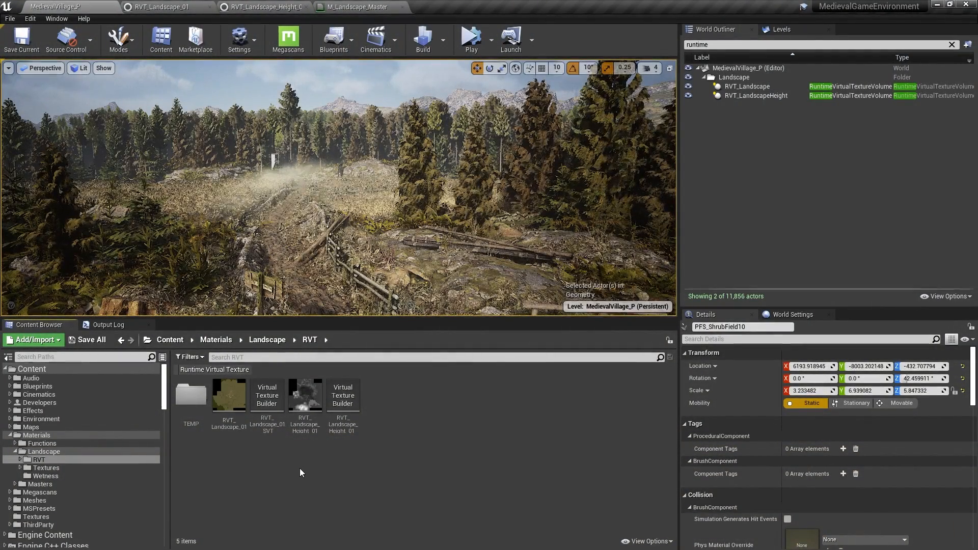
Inspect the landscape colour RVT asset, select the Landscape actor's virtual texture settings, then the master material.
{"action": "double_click", "coordinate": [229, 393]}
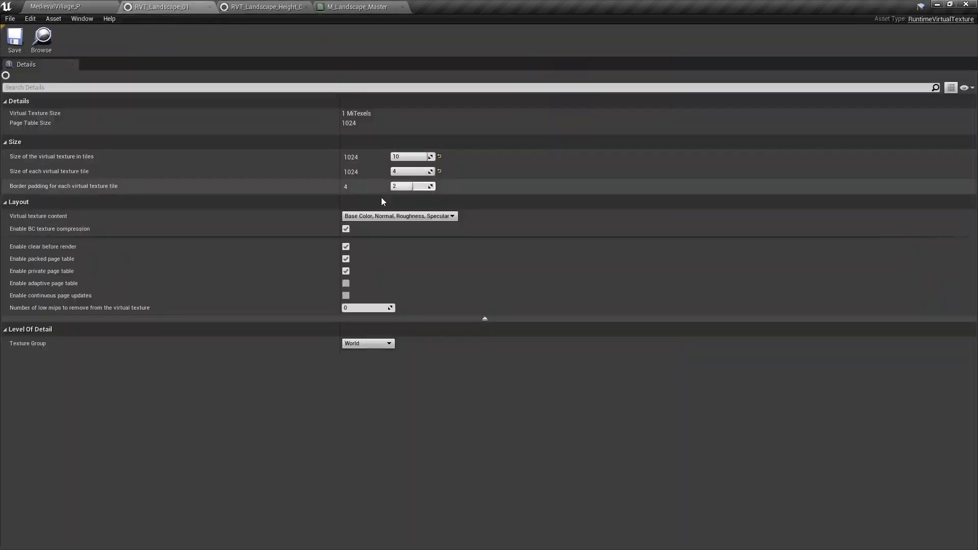
{"action": "mouse_move", "coordinate": [400, 216]}
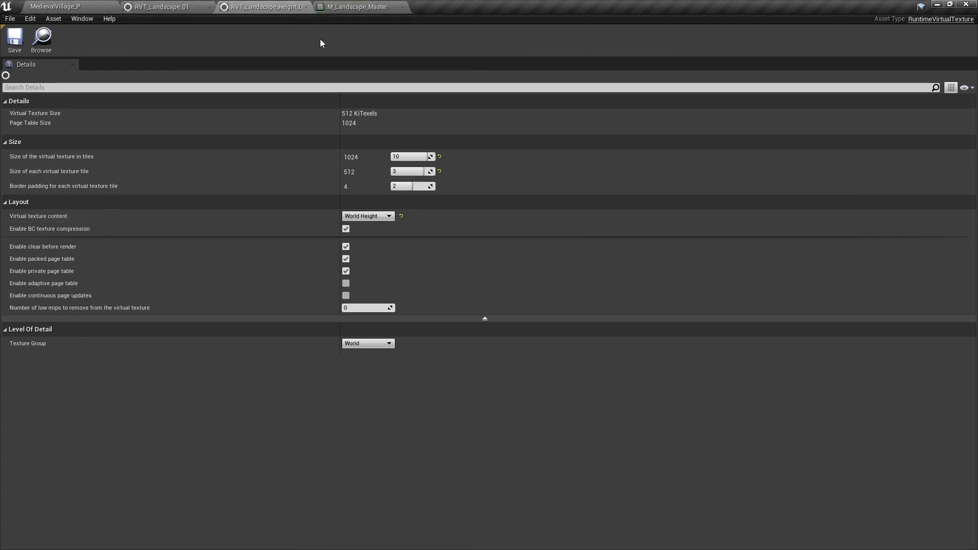
{"action": "mouse_move", "coordinate": [409, 157]}
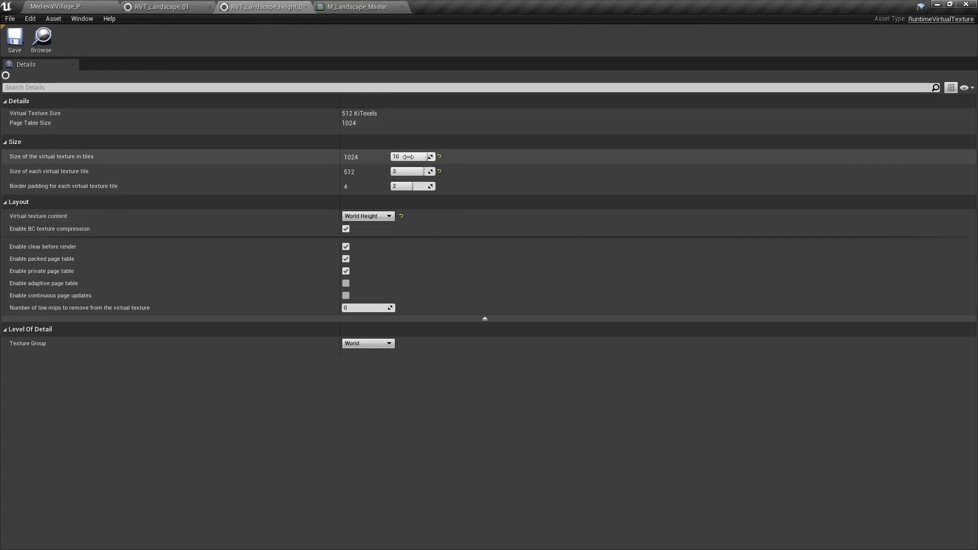
{"action": "left_click", "coordinate": [56, 6]}
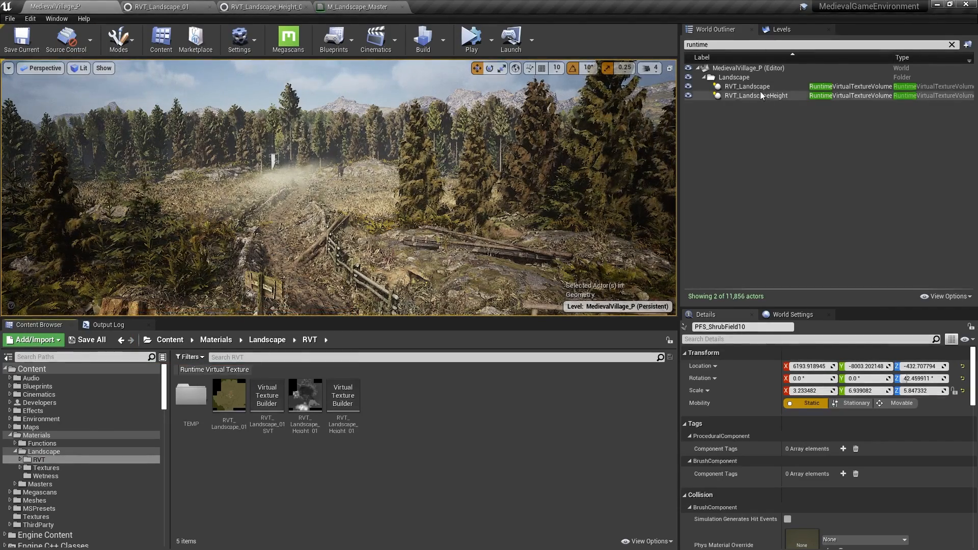
{"action": "left_click", "coordinate": [755, 96]}
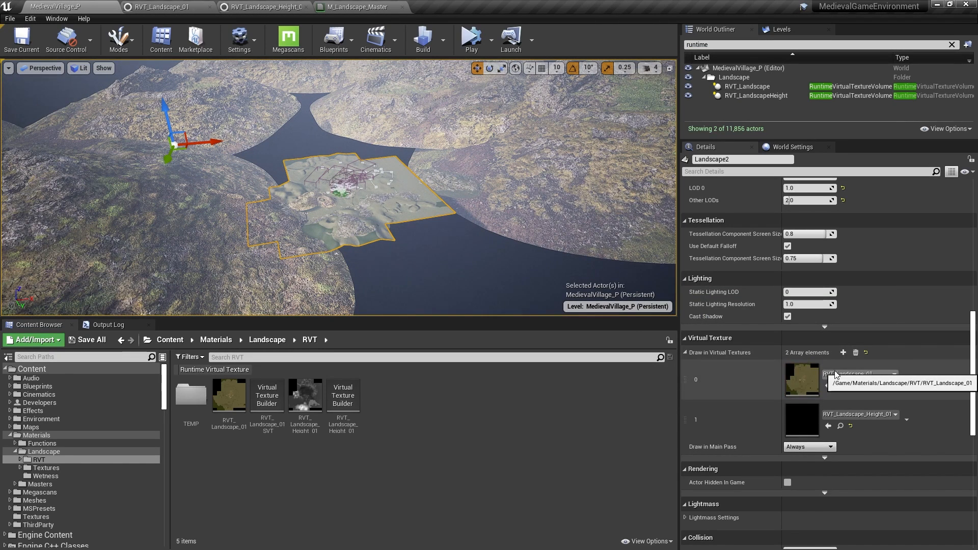
{"action": "mouse_move", "coordinate": [860, 413]}
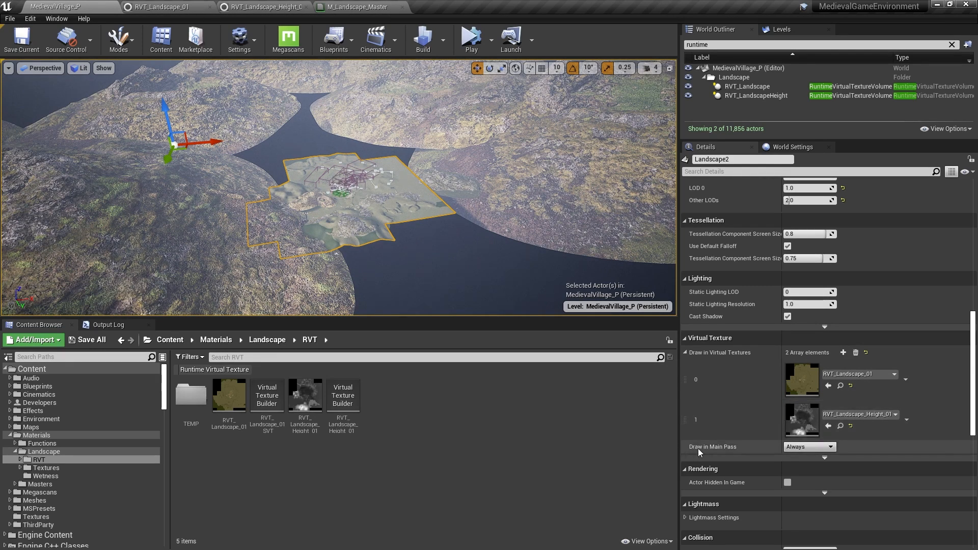
{"action": "mouse_move", "coordinate": [736, 450]}
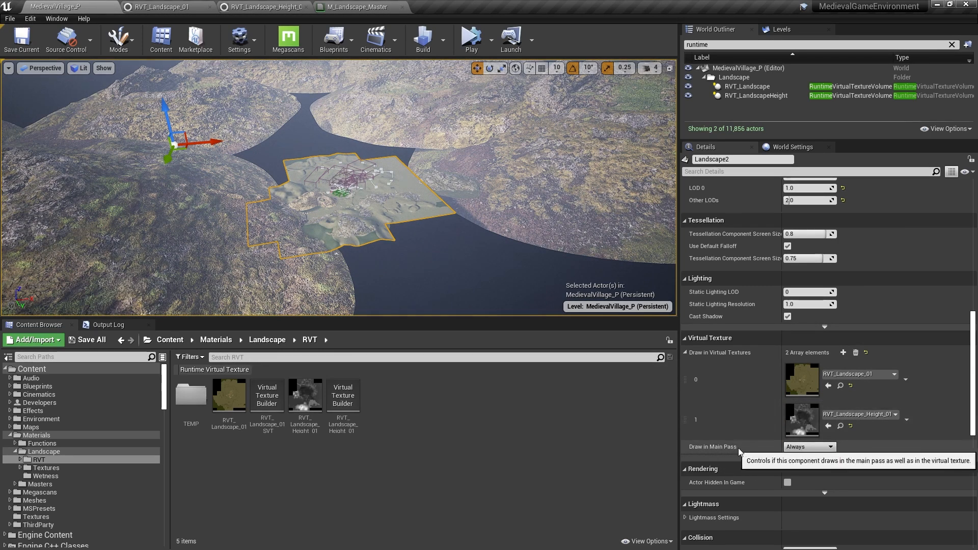
{"action": "mouse_move", "coordinate": [418, 207]}
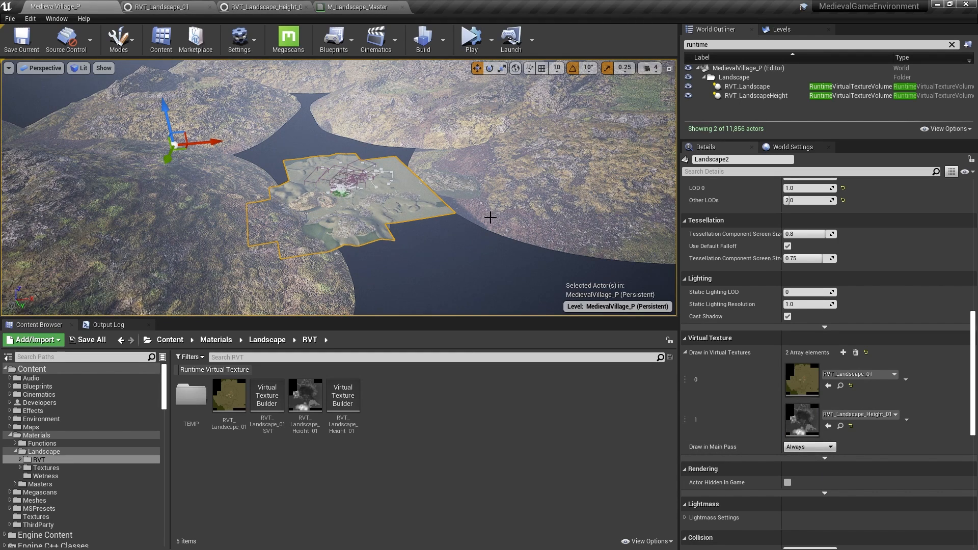
{"action": "mouse_move", "coordinate": [374, 229]}
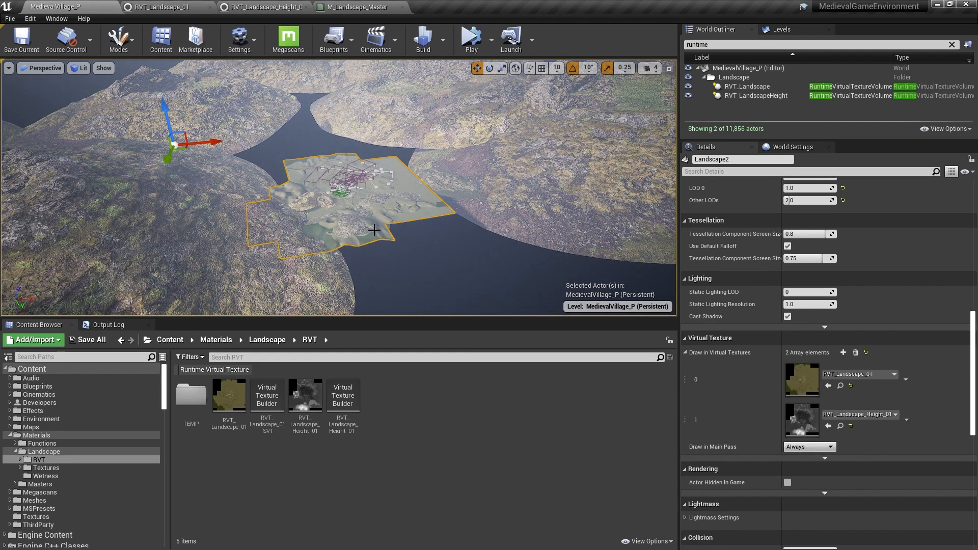
{"action": "left_click", "coordinate": [354, 7]}
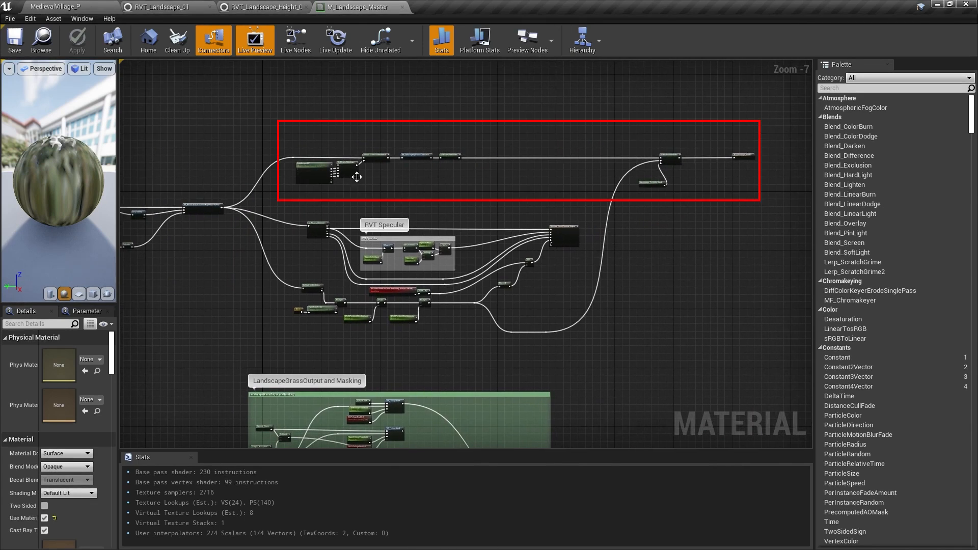
Zoom into the M_Landscape_Master graph around the LandscapeRVT sample node.
{"action": "scroll", "scroll_direction": "up", "scroll_amount": 3}
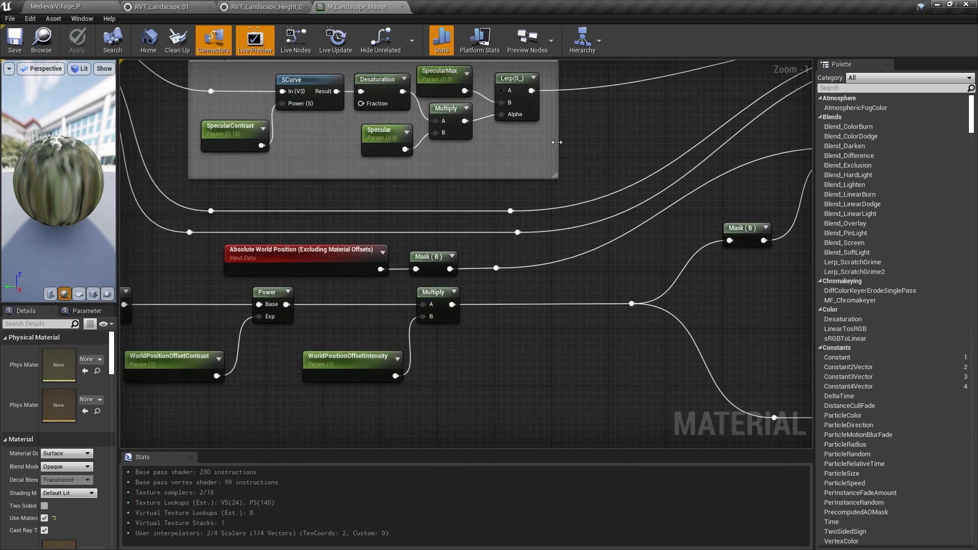
{"action": "mouse_move", "coordinate": [491, 279]}
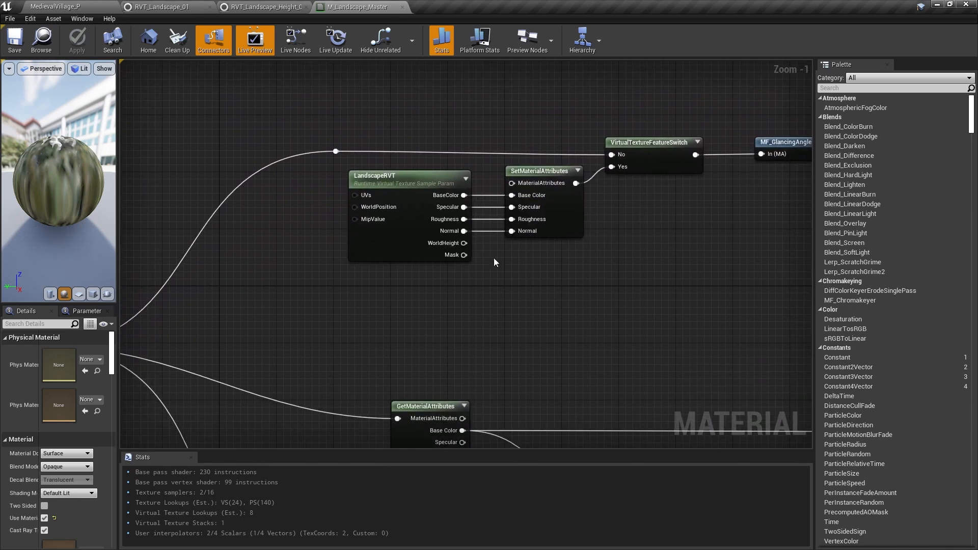
{"action": "mouse_move", "coordinate": [391, 228]}
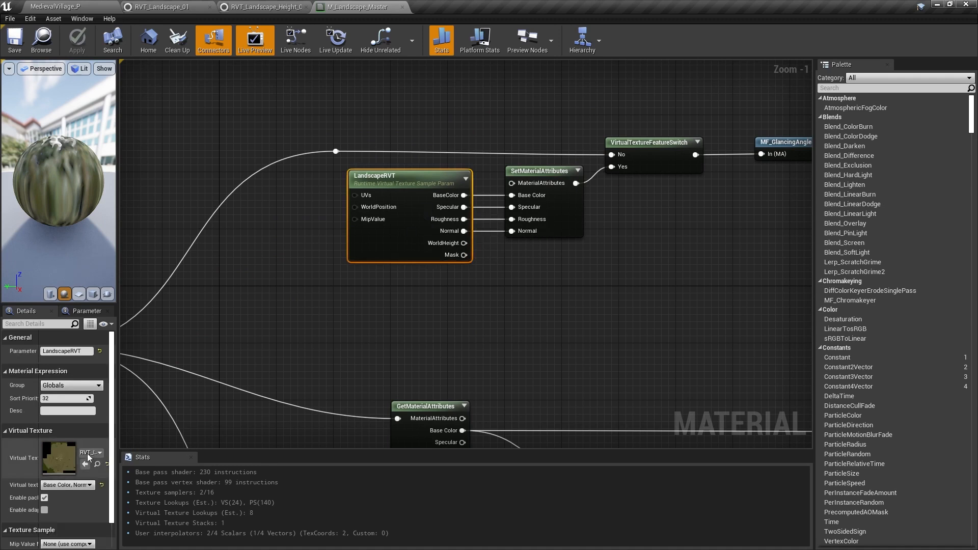
{"action": "mouse_move", "coordinate": [470, 247]}
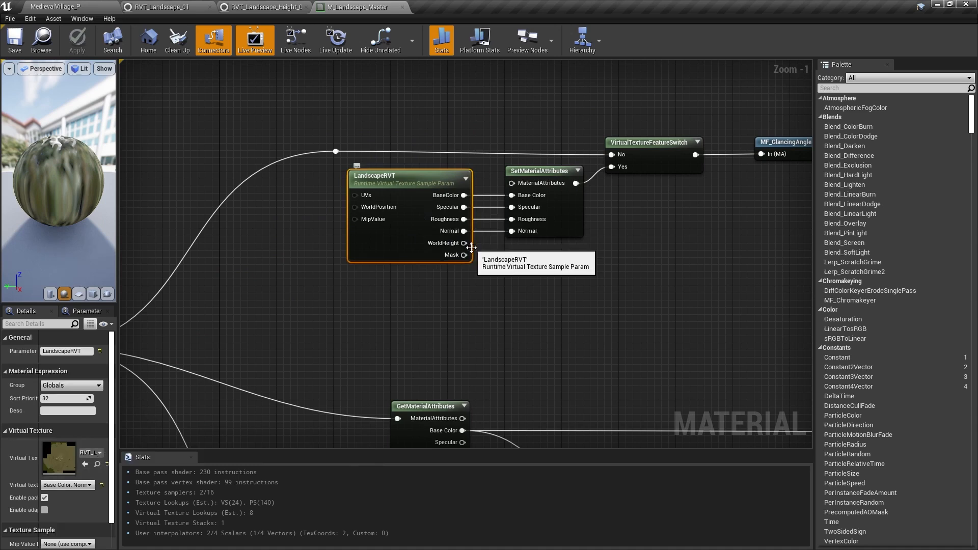
{"action": "mouse_move", "coordinate": [538, 285]}
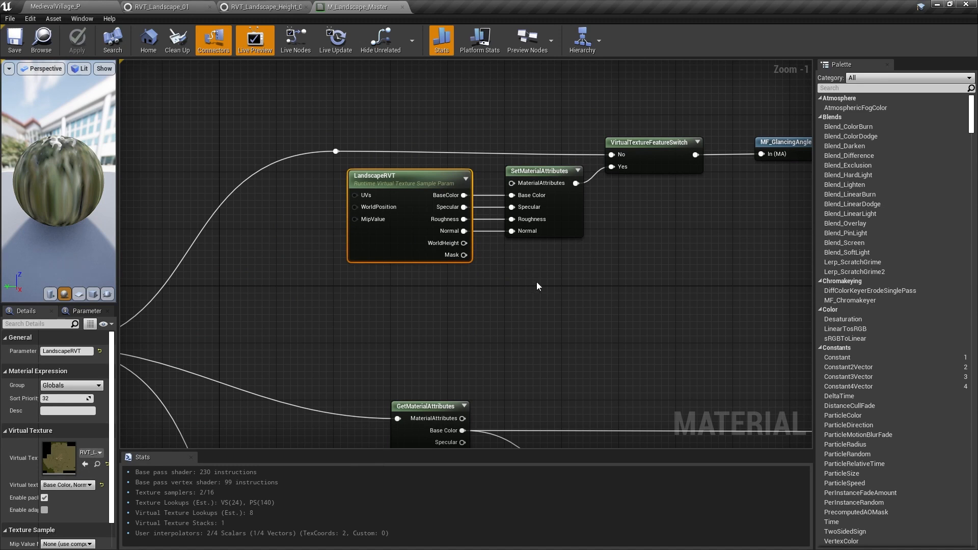
{"action": "mouse_move", "coordinate": [537, 281]}
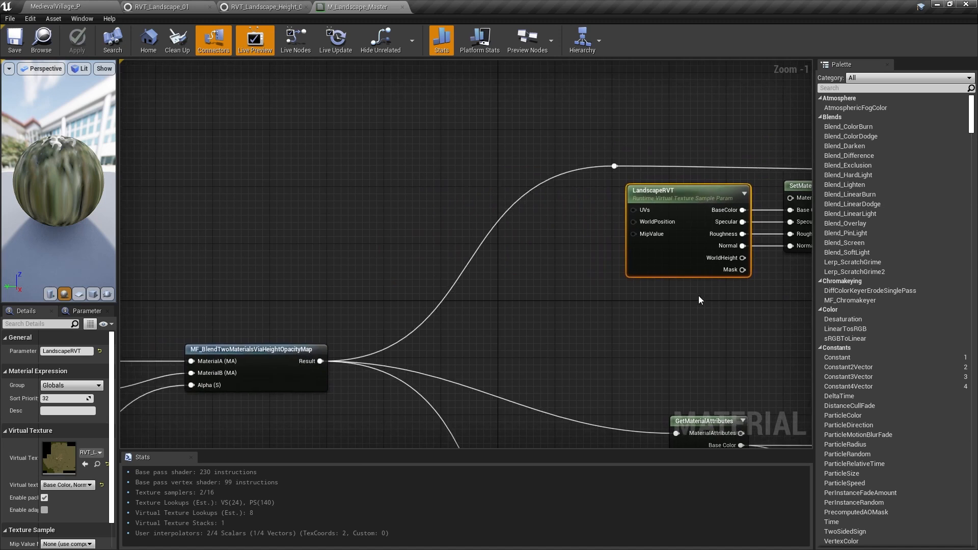
{"action": "mouse_move", "coordinate": [662, 310]}
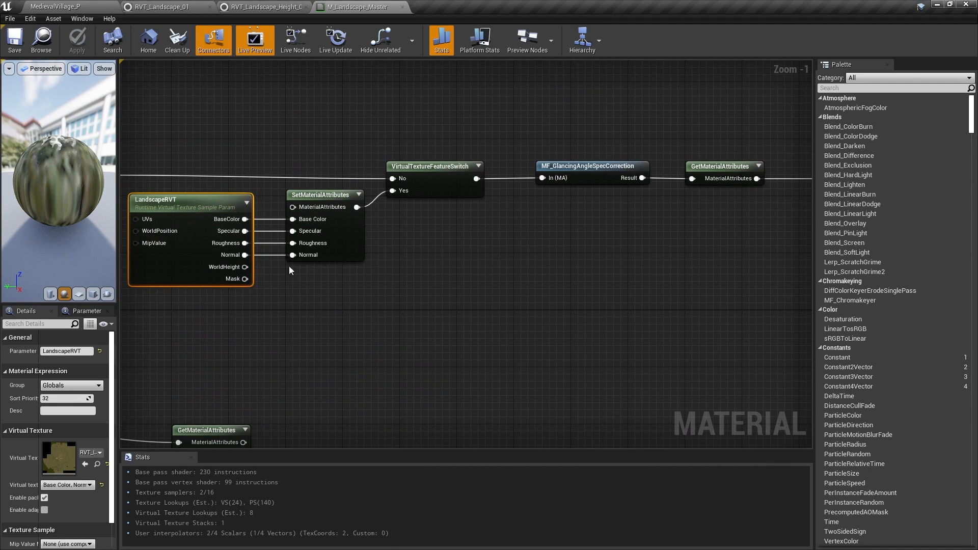
{"action": "mouse_move", "coordinate": [420, 323]}
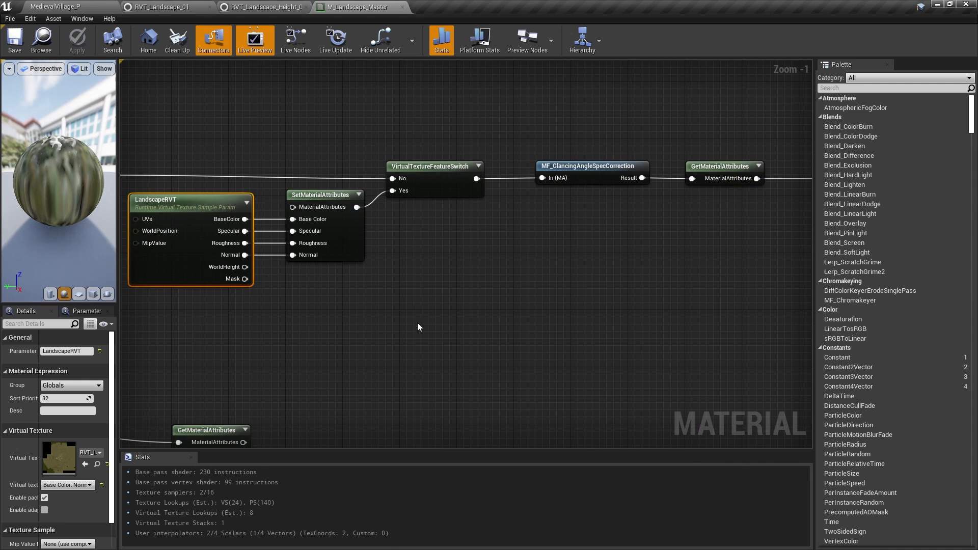
{"action": "mouse_move", "coordinate": [416, 332]}
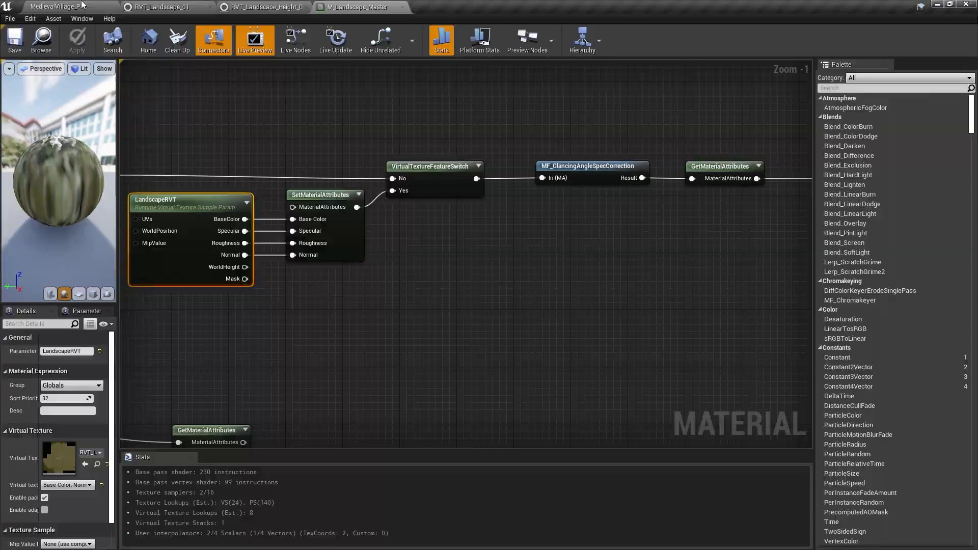
Duplicate M_StandardMaster as M_MyBlendableMasterMaterial in the Masters folder and load it for editing.
{"action": "left_click", "coordinate": [455, 7]}
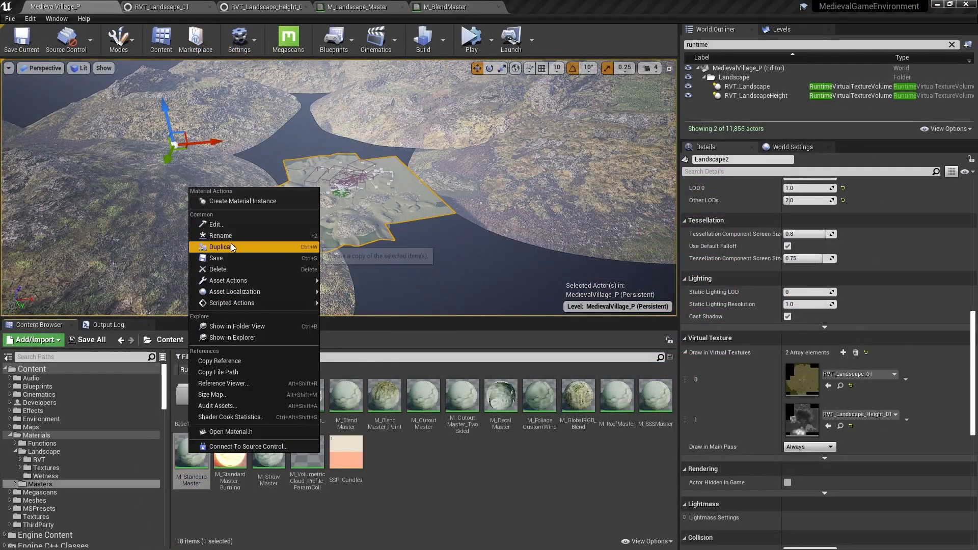
{"action": "left_click", "coordinate": [220, 246]}
{"action": "type", "text": "M_MyBlendableMasterMaterial"}
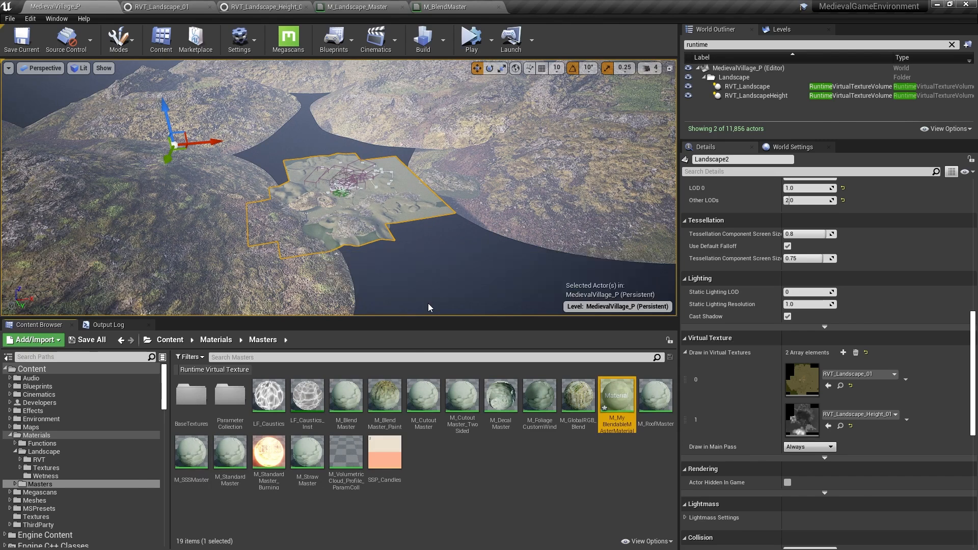
{"action": "double_click", "coordinate": [616, 397]}
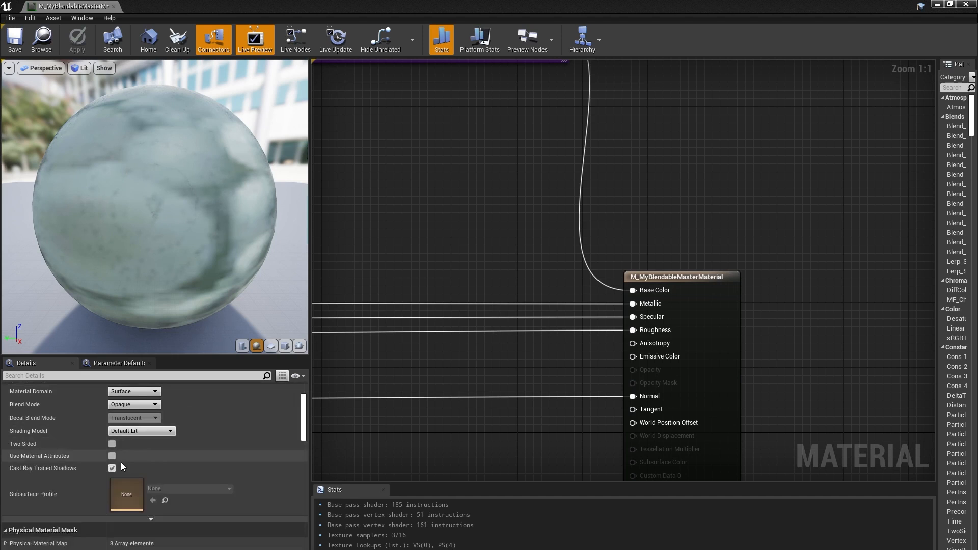
Enable Use Material Attributes and give the SetMaterialAttributes node an extra attribute entry.
{"action": "left_click", "coordinate": [112, 456]}
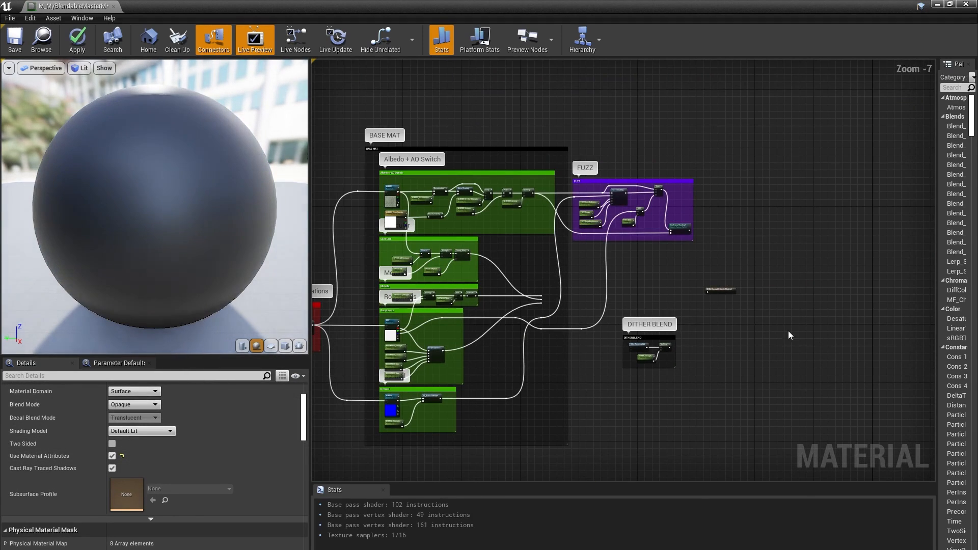
{"action": "scroll", "scroll_direction": "down", "scroll_amount": 3}
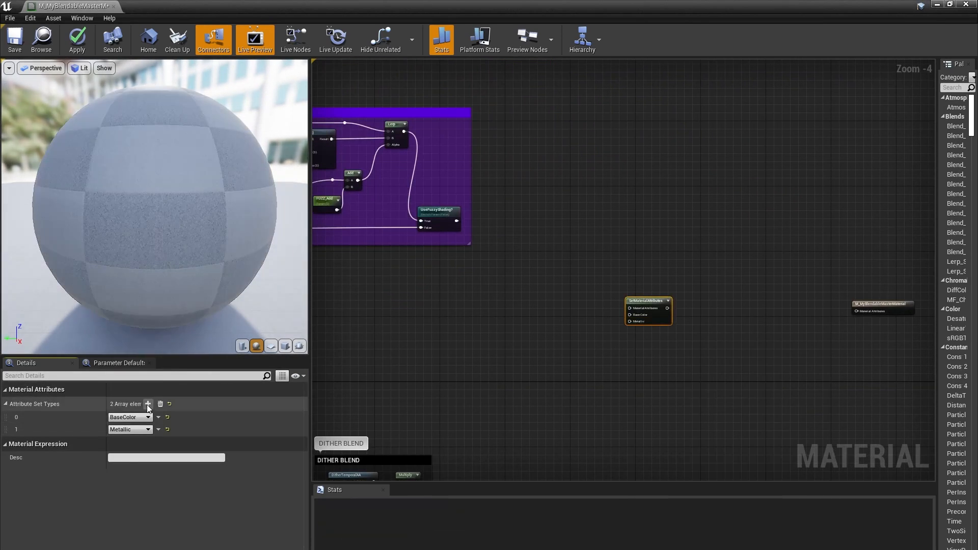
{"action": "left_click", "coordinate": [148, 403]}
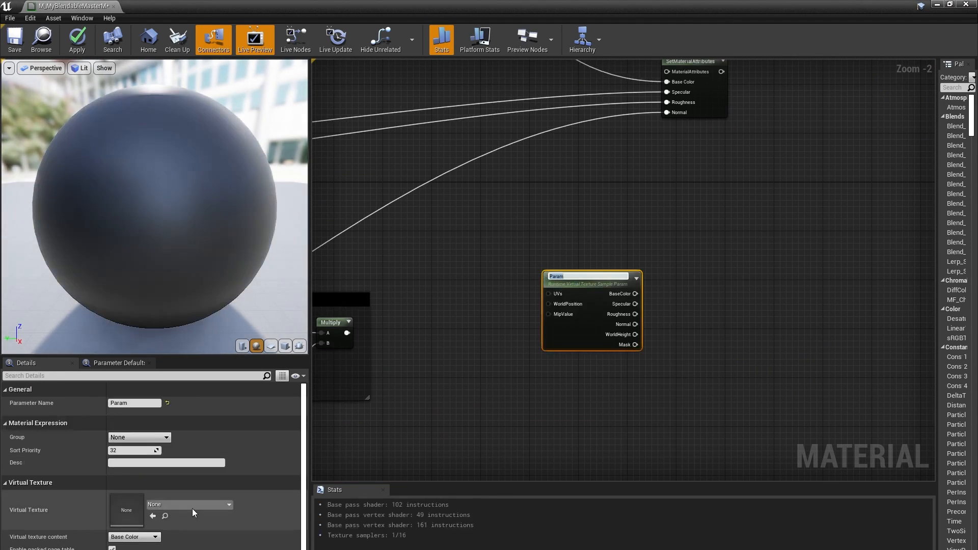
Assign RVT_Landscape_01 to the sample and add a second SetMaterialAttributes node with a Normal entry.
{"action": "left_click", "coordinate": [230, 504]}
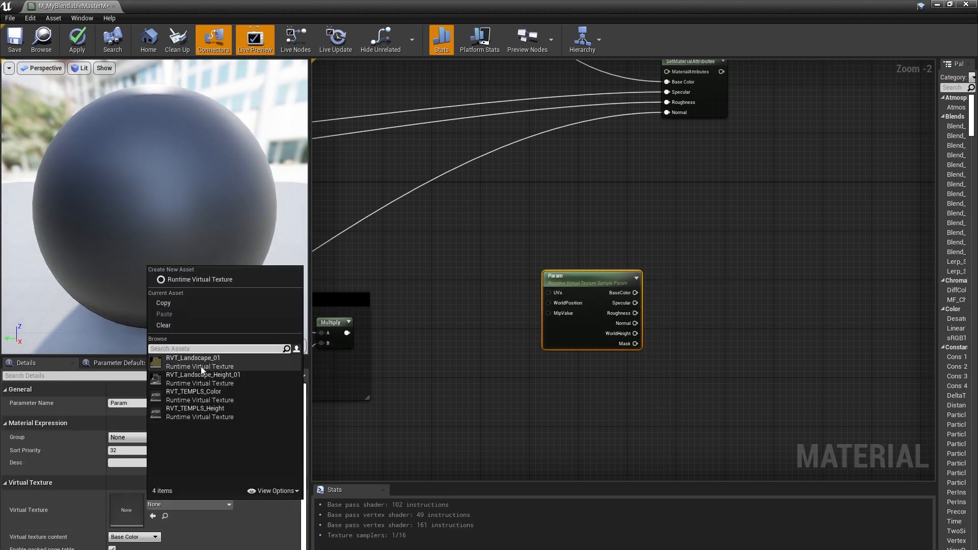
{"action": "left_click", "coordinate": [192, 357]}
{"action": "type", "text": "set material"}
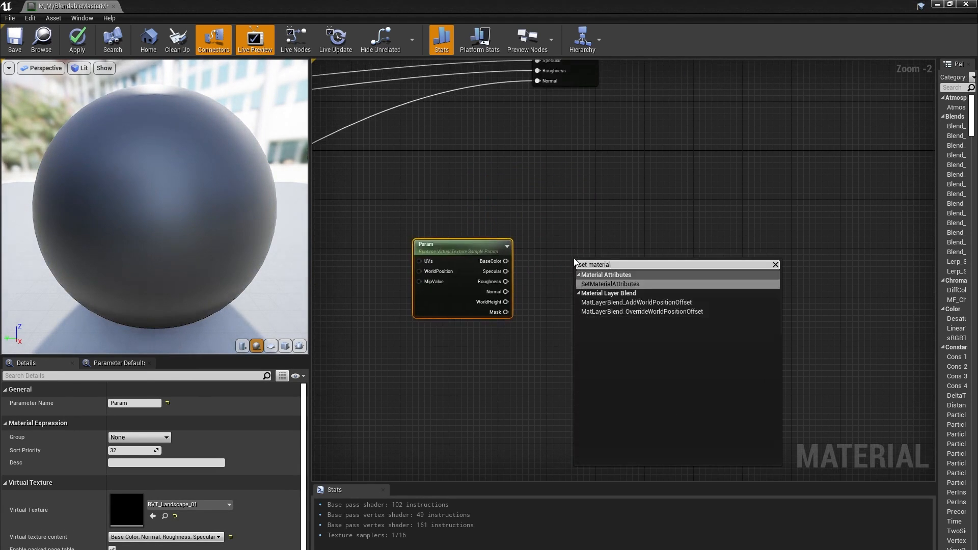
{"action": "left_click", "coordinate": [604, 275]}
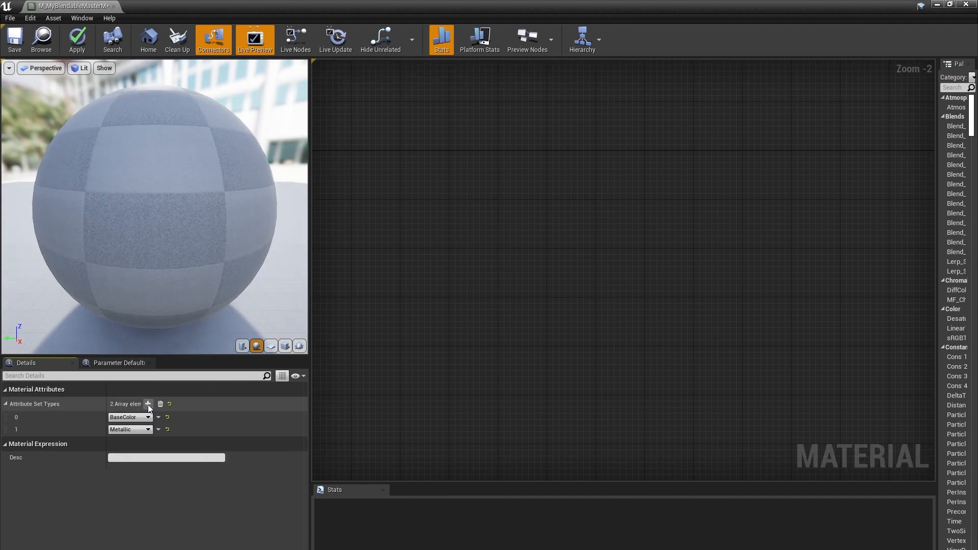
{"action": "left_click", "coordinate": [148, 404]}
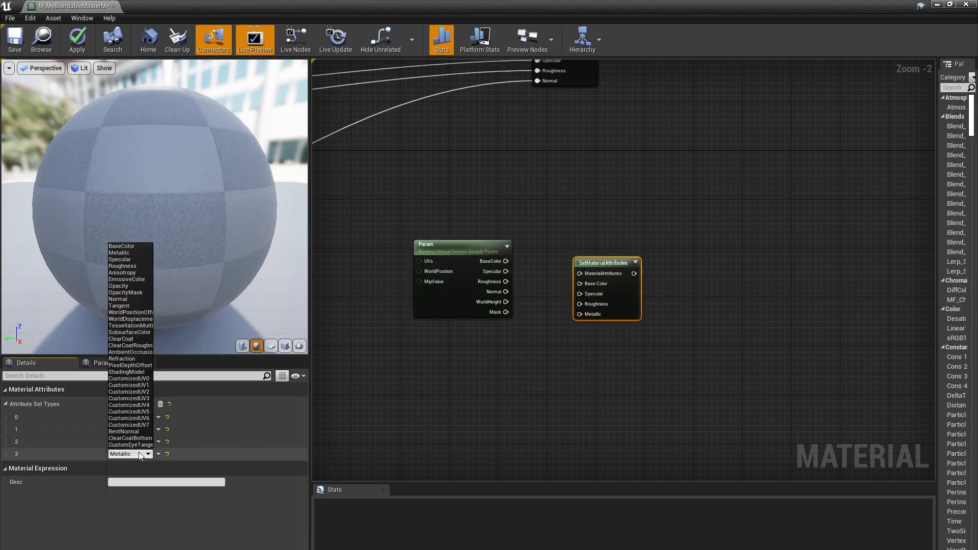
{"action": "left_click", "coordinate": [118, 298]}
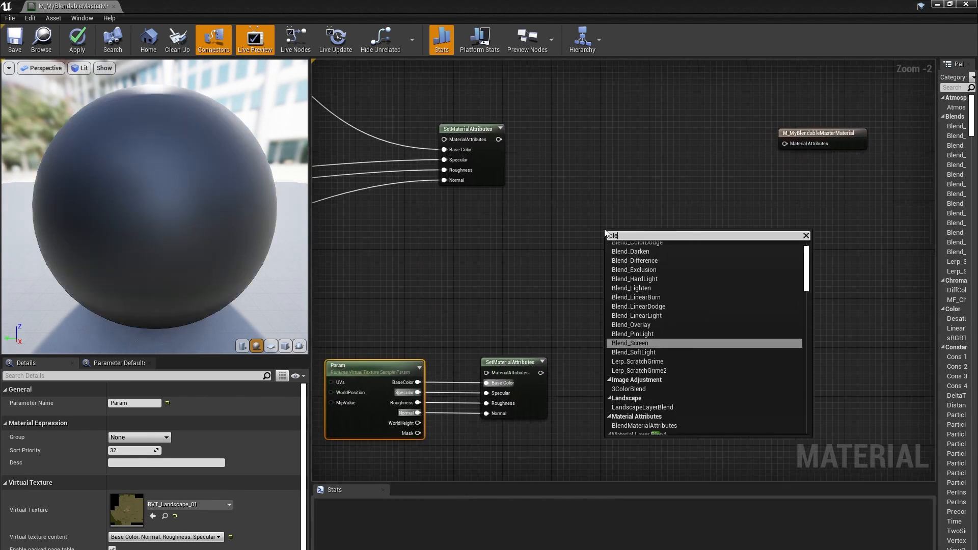
Add a BlendMaterialAttributes node found by searching 'blend material attr'.
{"action": "type", "text": "blend material attr"}
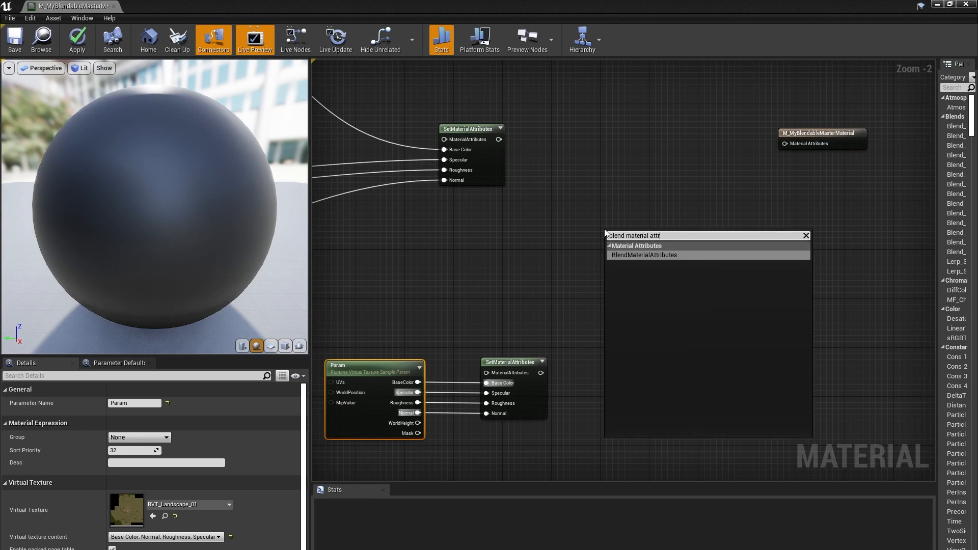
{"action": "left_click", "coordinate": [644, 255]}
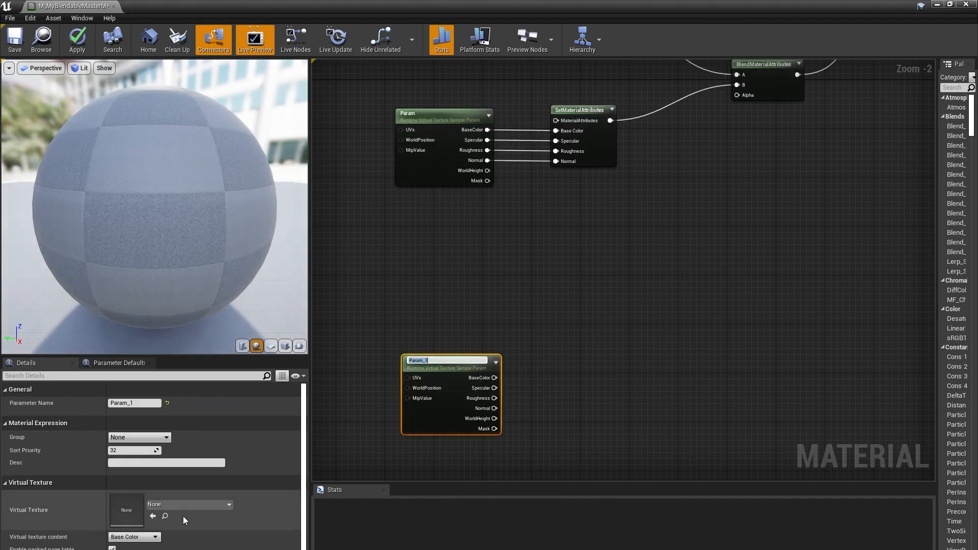
Assign RVT_Landscape_Height_01 to the second sample and search 'world' for a world position node.
{"action": "left_click", "coordinate": [241, 504]}
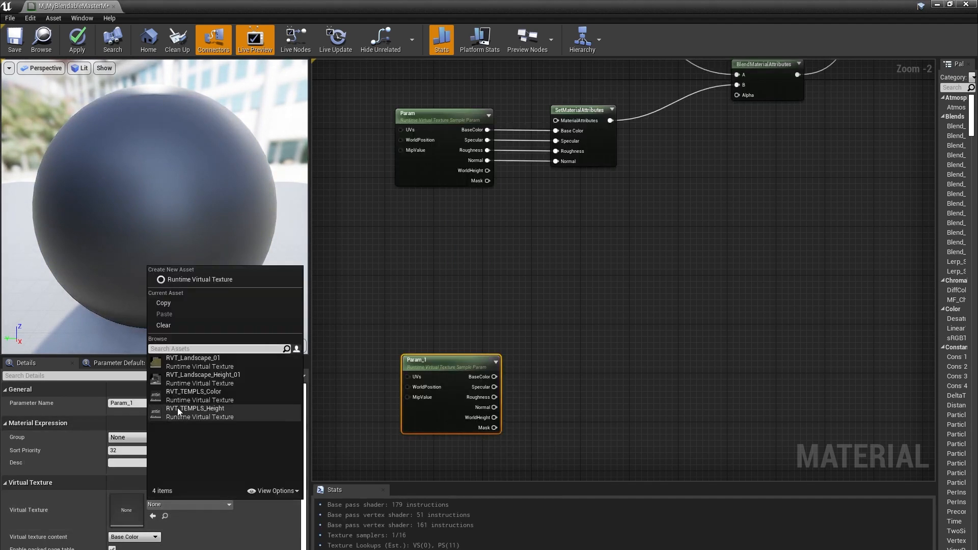
{"action": "mouse_move", "coordinate": [211, 379]}
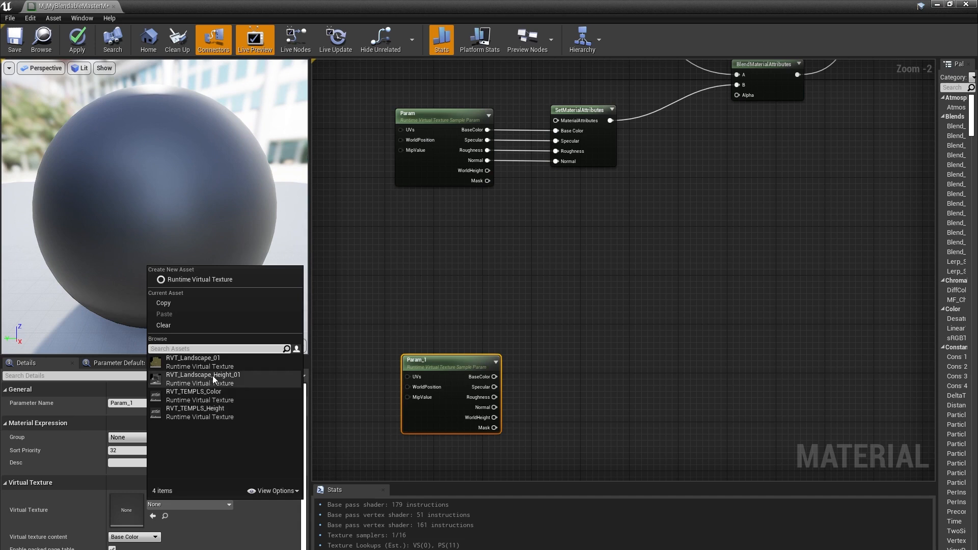
{"action": "left_click", "coordinate": [202, 374]}
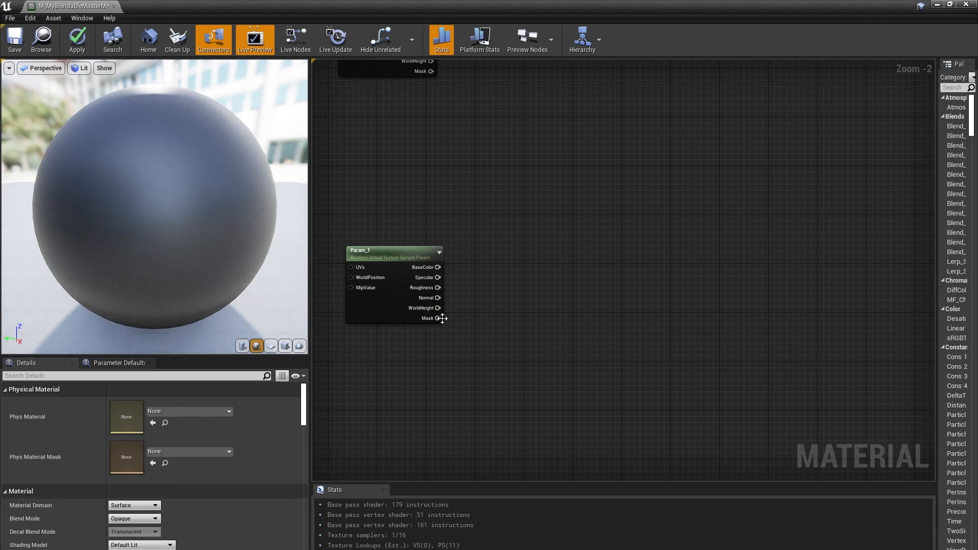
{"action": "mouse_move", "coordinate": [399, 349]}
{"action": "type", "text": "BlendDistance"}
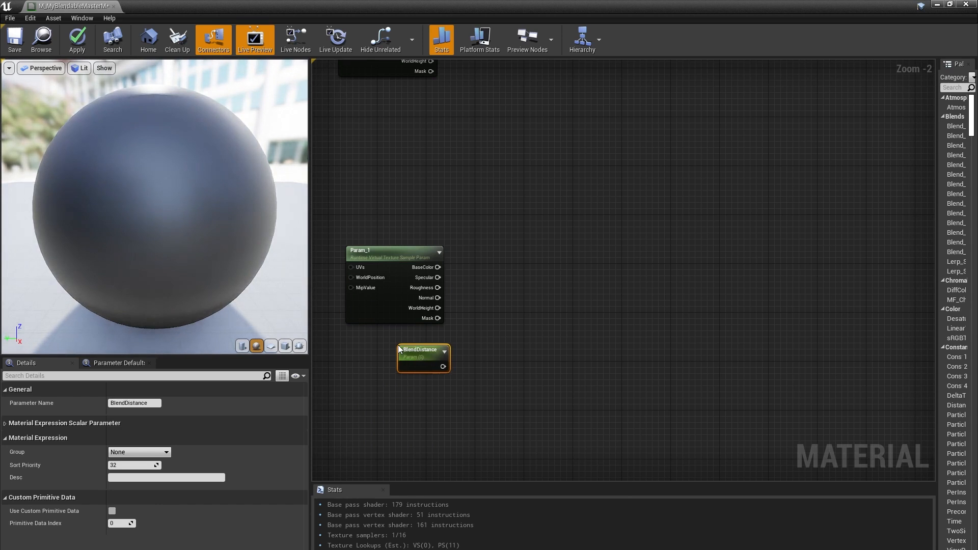
{"action": "type", "text": "world"}
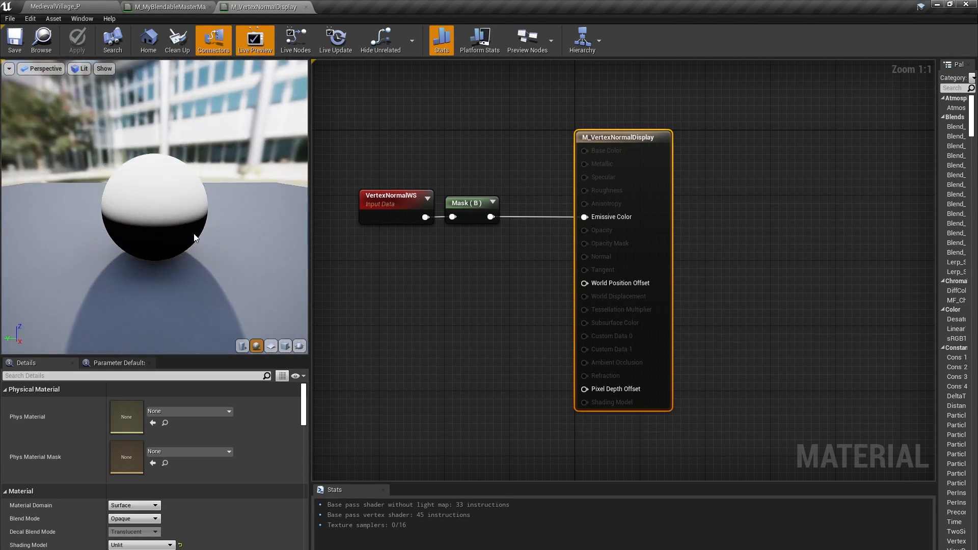
{"action": "mouse_move", "coordinate": [155, 158]}
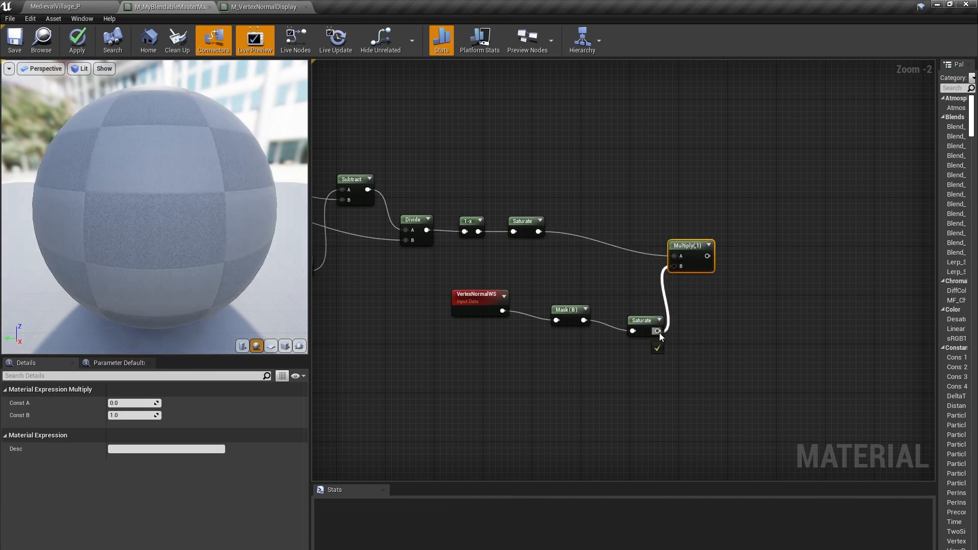
Zoom out over the Saturate and Multiply chain in the blendable material graph.
{"action": "scroll", "scroll_direction": "down", "scroll_amount": 3}
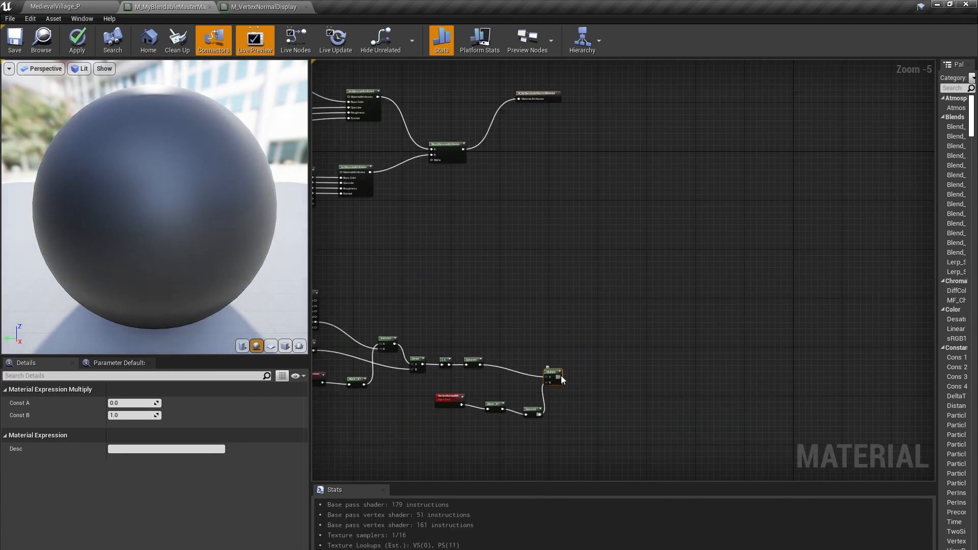